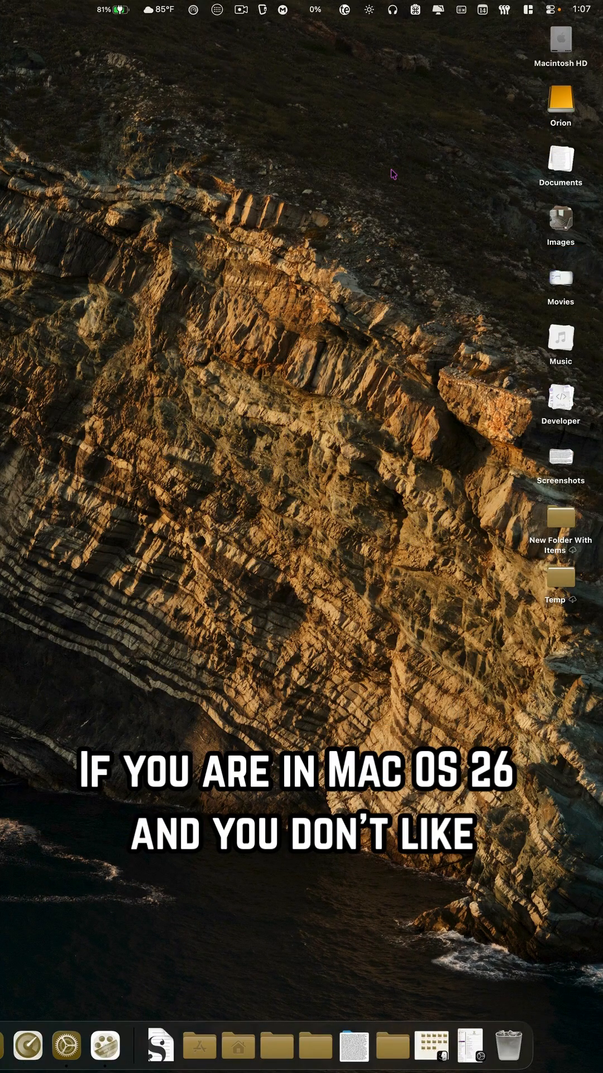
Open System Settings from the Dock and go to Accessibility > Display.
{"action": "left_click", "coordinate": [558, 10]}
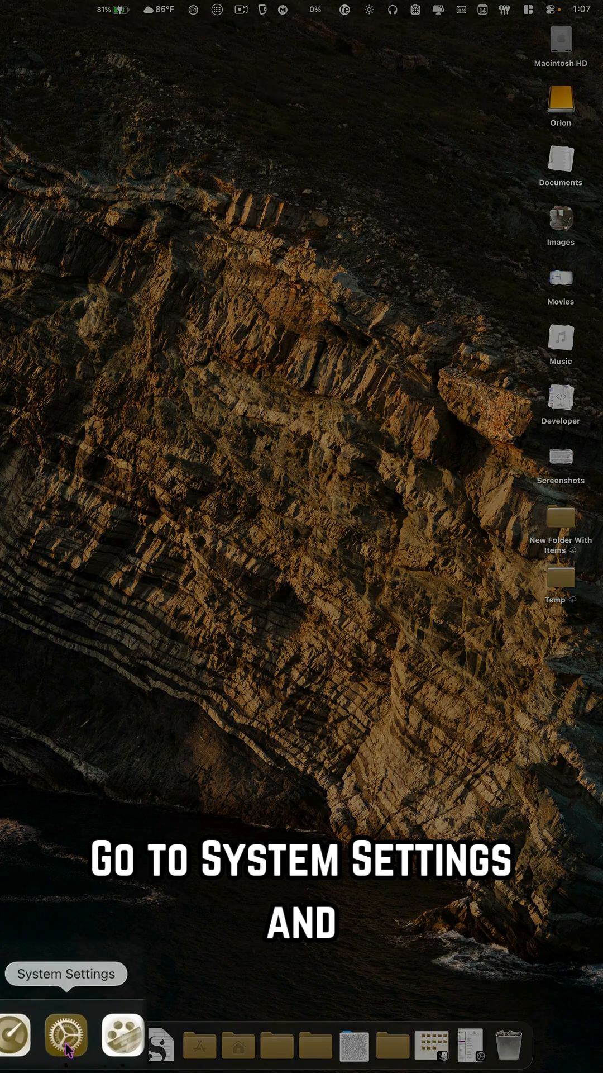
{"action": "left_click", "coordinate": [65, 1036]}
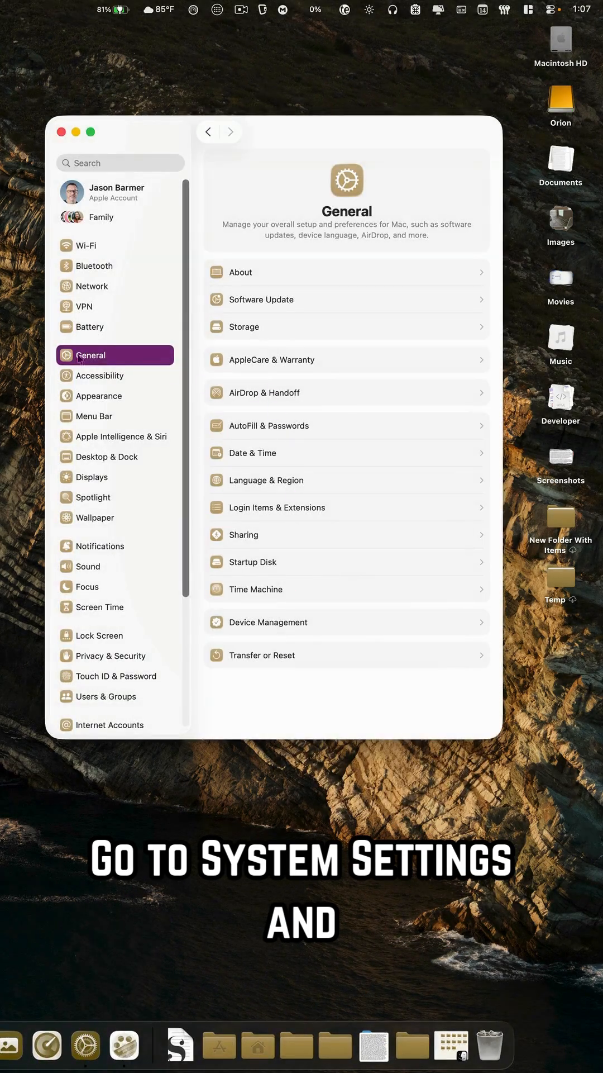
{"action": "left_click", "coordinate": [99, 375]}
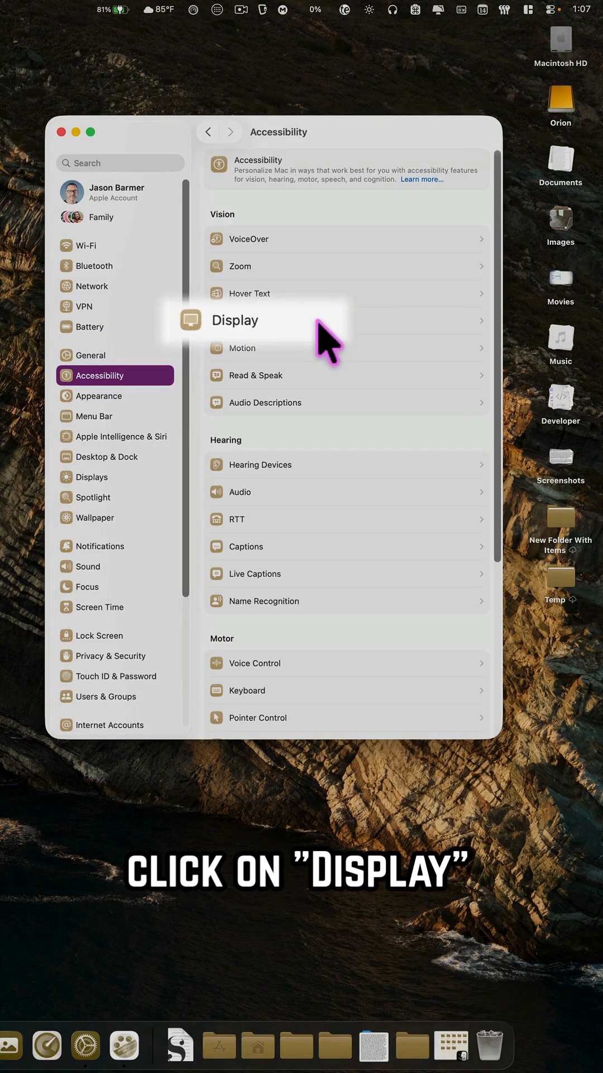
{"action": "left_click", "coordinate": [235, 320]}
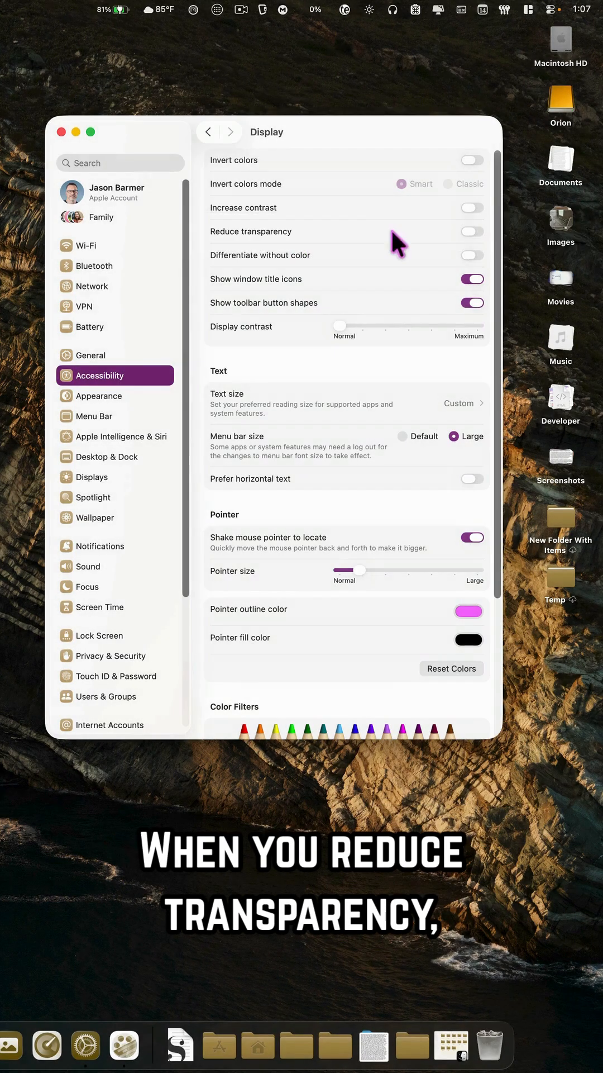
Switch Reduce transparency on and view Control Center to see the effect.
{"action": "left_click", "coordinate": [472, 231]}
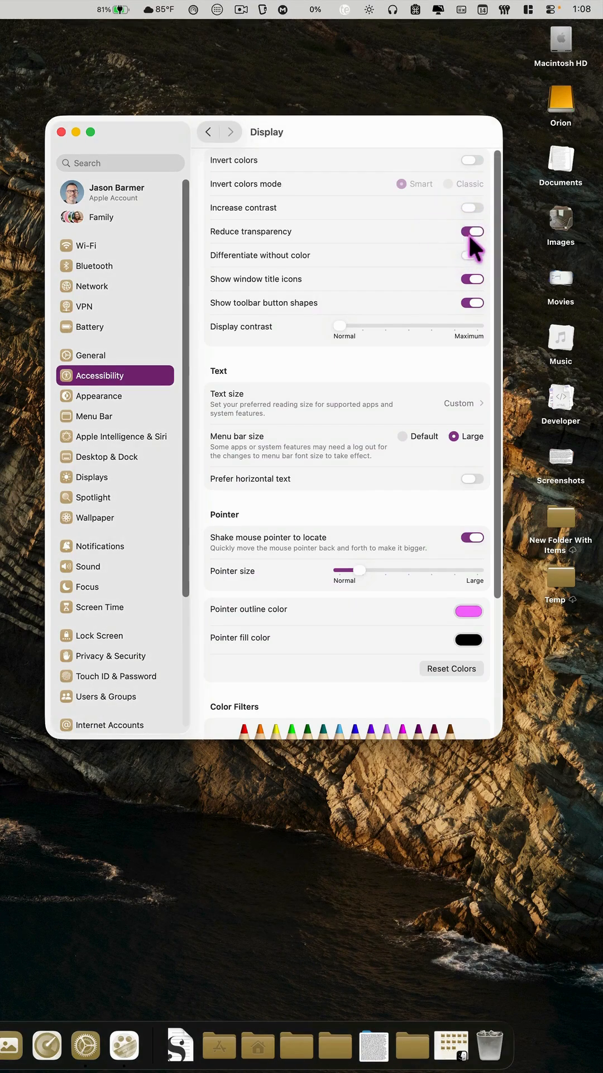
{"action": "mouse_move", "coordinate": [306, 241]}
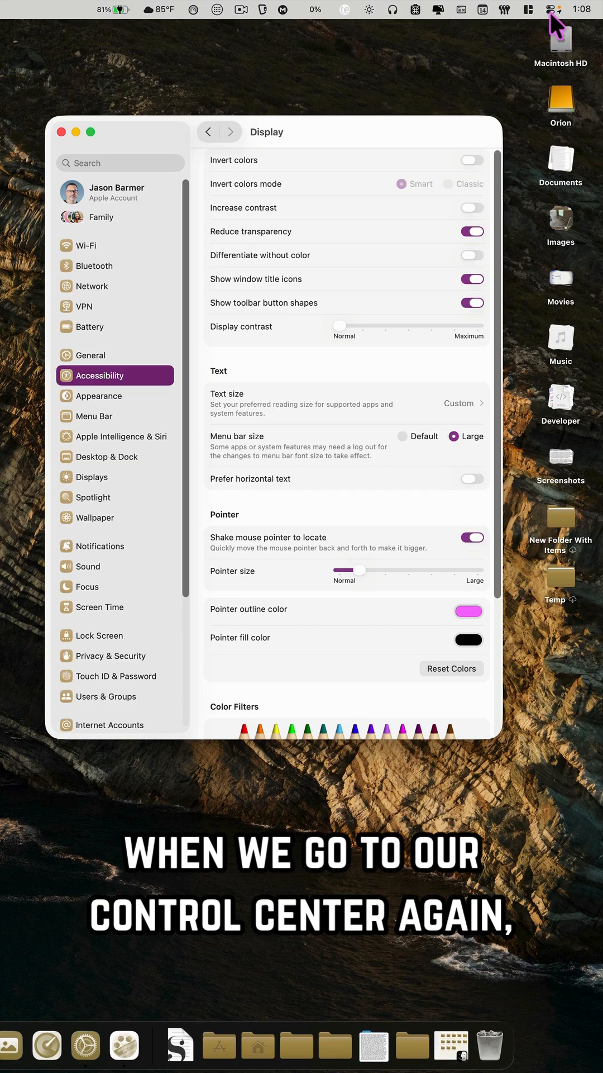
{"action": "left_click", "coordinate": [544, 9]}
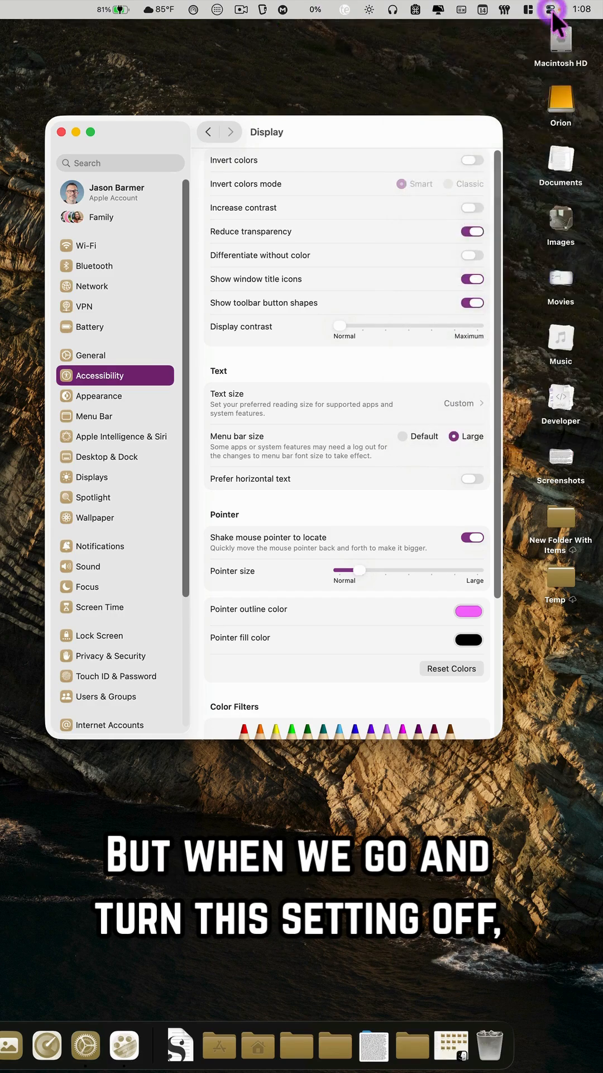
Turn Reduce transparency off, check Control Center's glass look, and close System Settings.
{"action": "left_click", "coordinate": [472, 232]}
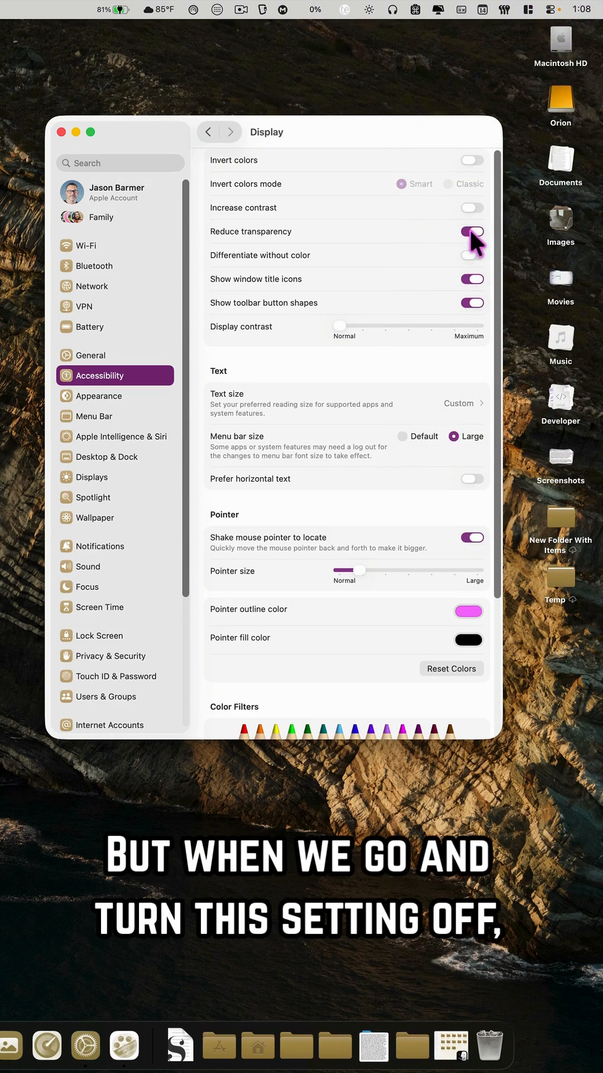
{"action": "left_click", "coordinate": [471, 232]}
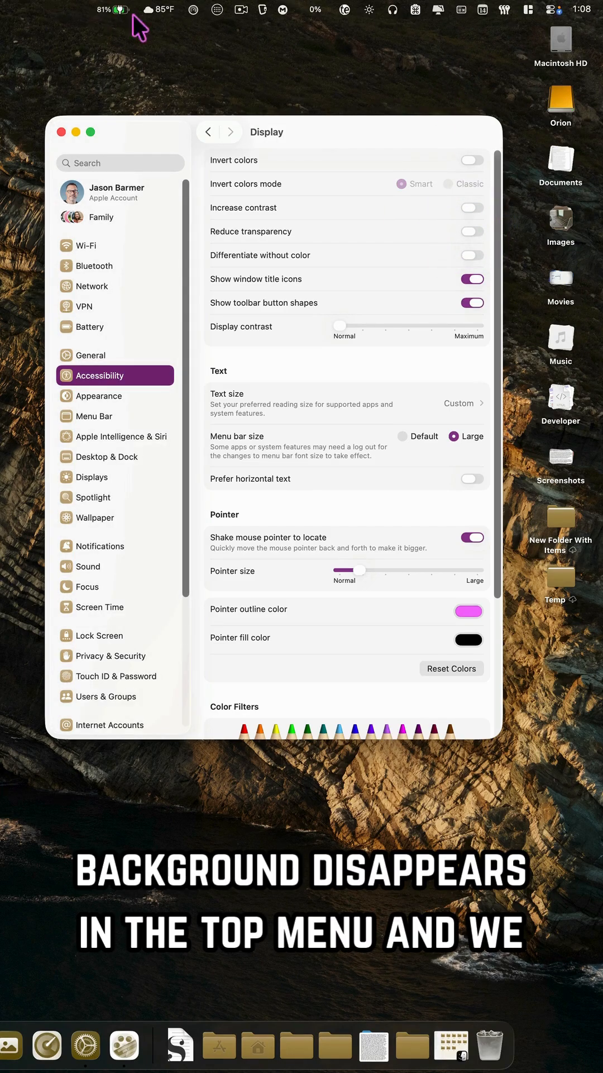
{"action": "left_click", "coordinate": [556, 10]}
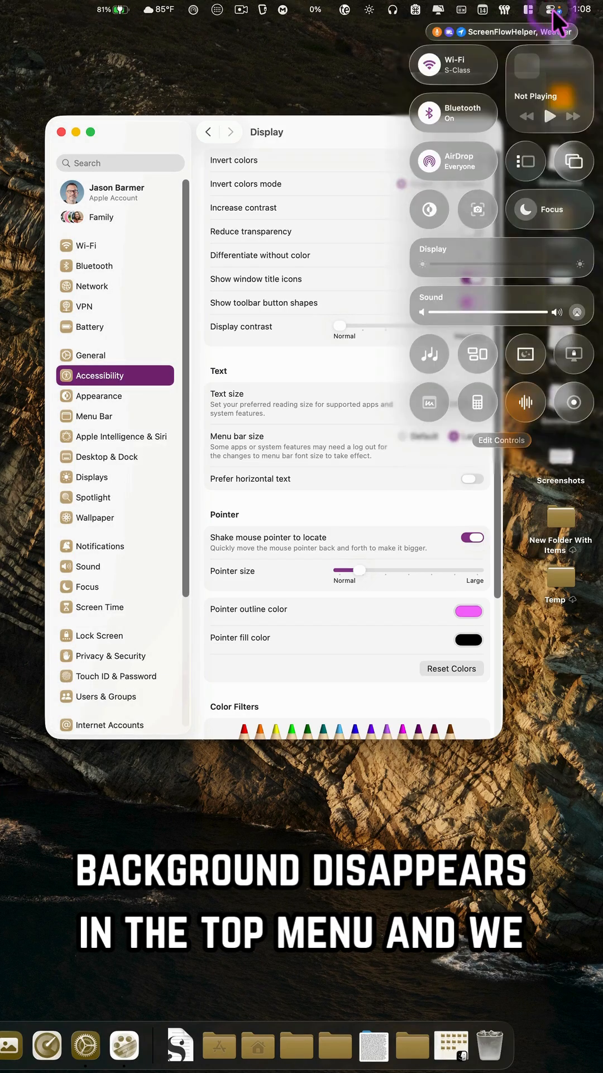
{"action": "mouse_move", "coordinate": [530, 244]}
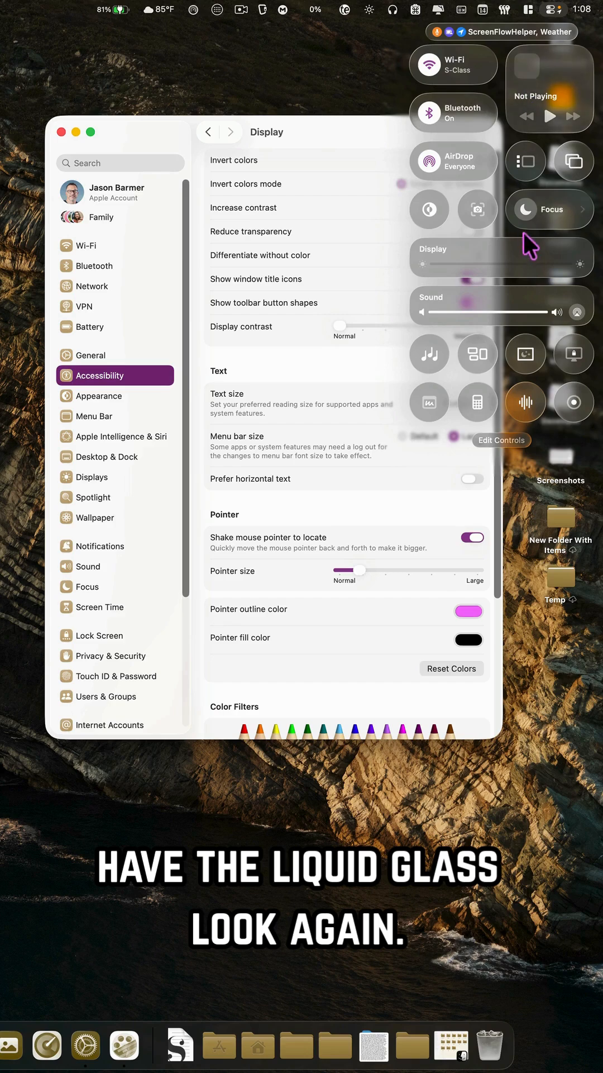
{"action": "mouse_move", "coordinate": [427, 115]}
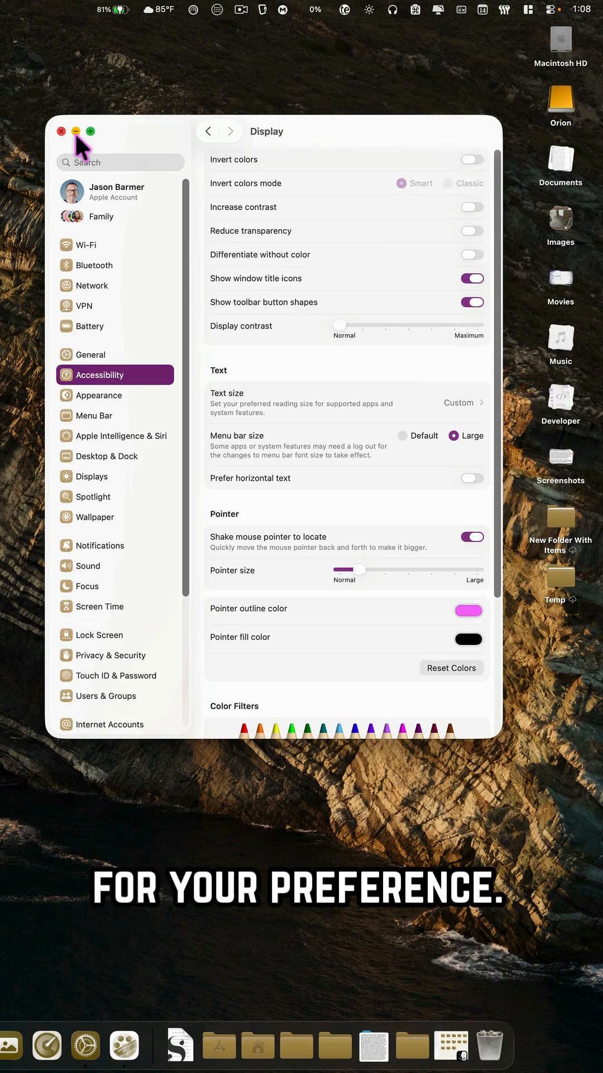
{"action": "left_click", "coordinate": [61, 131]}
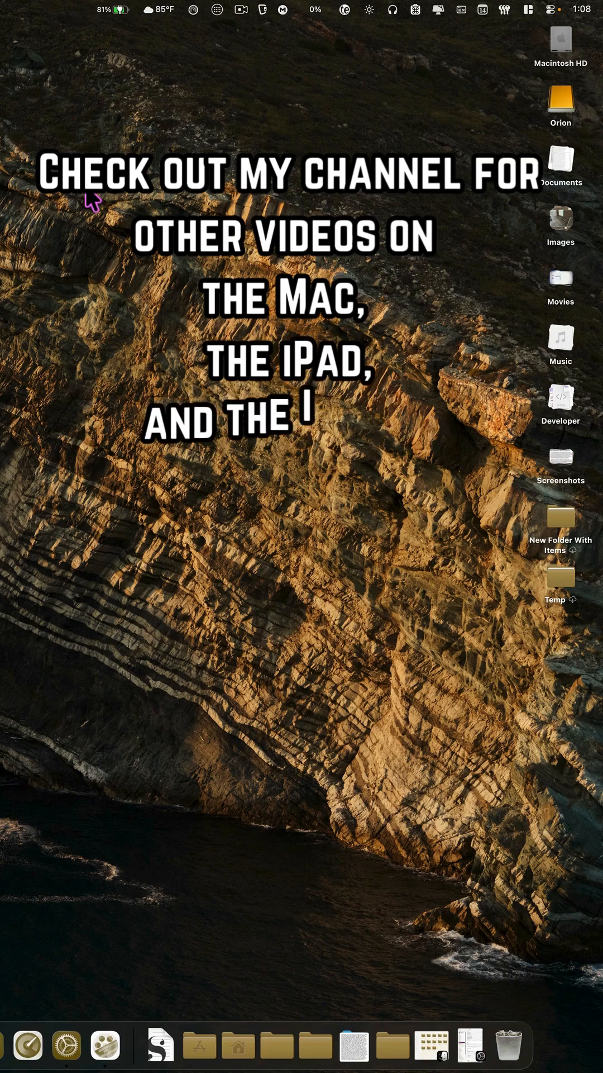